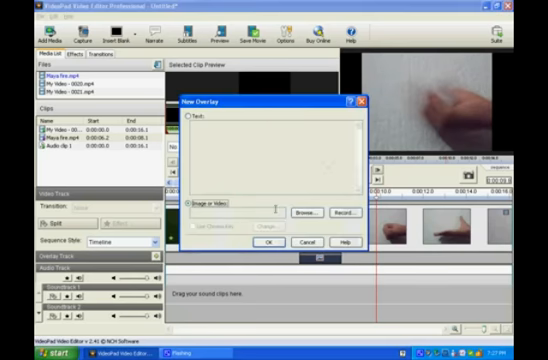
- Browse for and select Greenscreen Fireball HD.mp4 as the overlay video
left_click(306, 210)
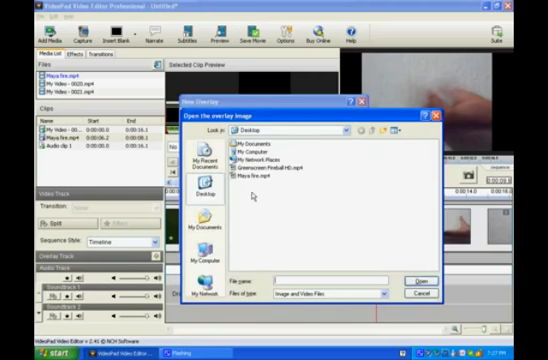
left_click(414, 278)
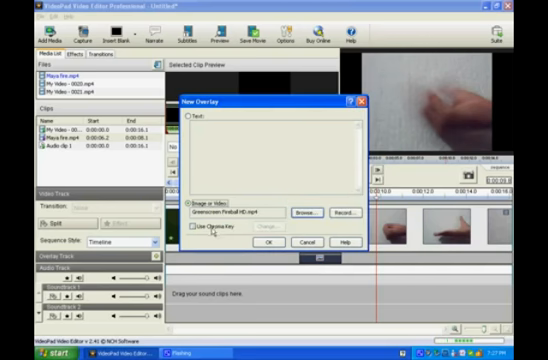
- Enable Use Chroma Key and set the key colour to the fireball's green background
left_click(197, 234)
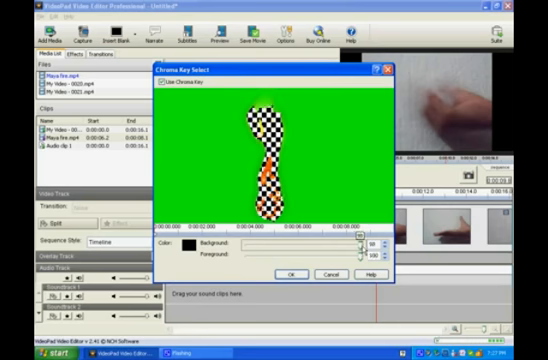
left_click(185, 247)
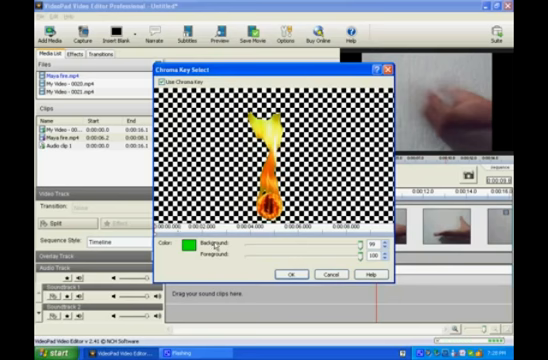
left_click(289, 273)
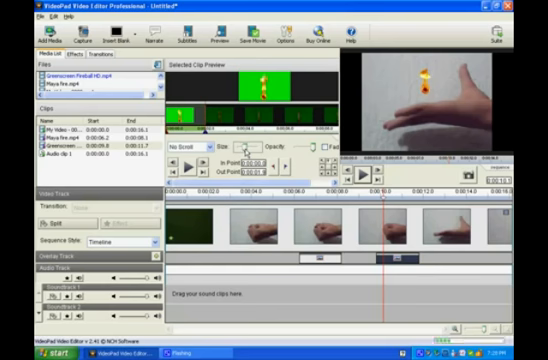
left_click(180, 152)
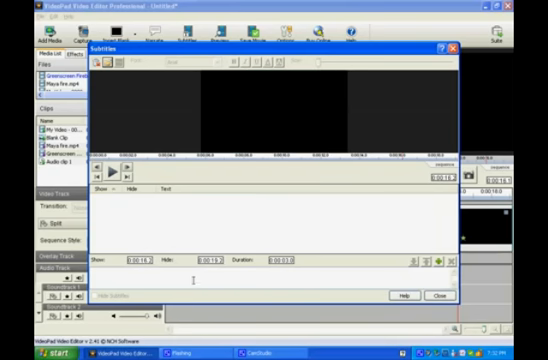
- Type 'The End' as the new subtitle text, correcting the 'THe' typo
type("THe")
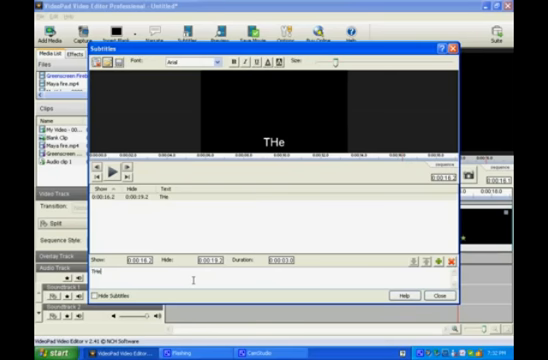
type("The End")
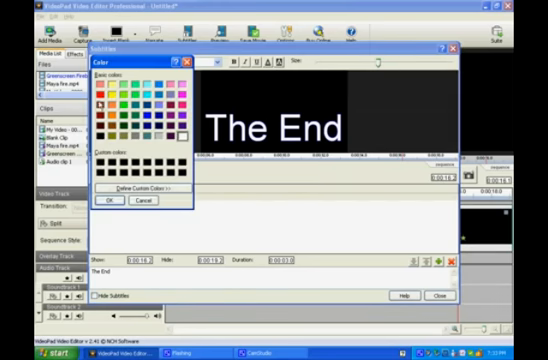
- Pick red from Basic colors for the subtitle text
left_click(107, 200)
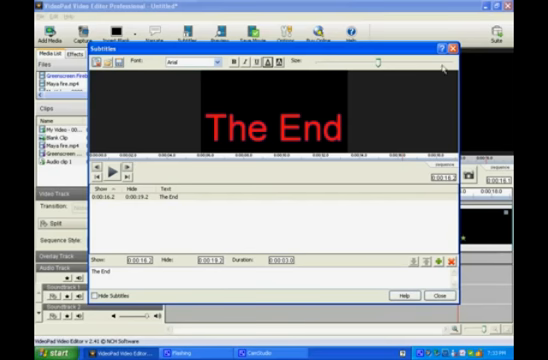
mouse_move(401, 163)
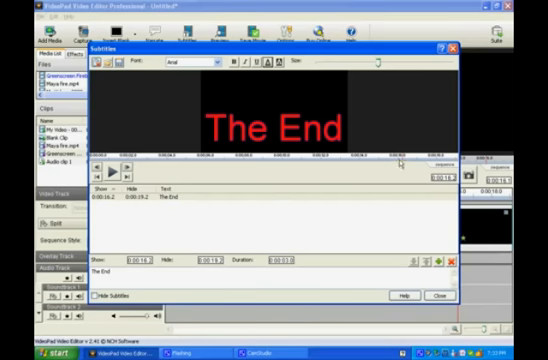